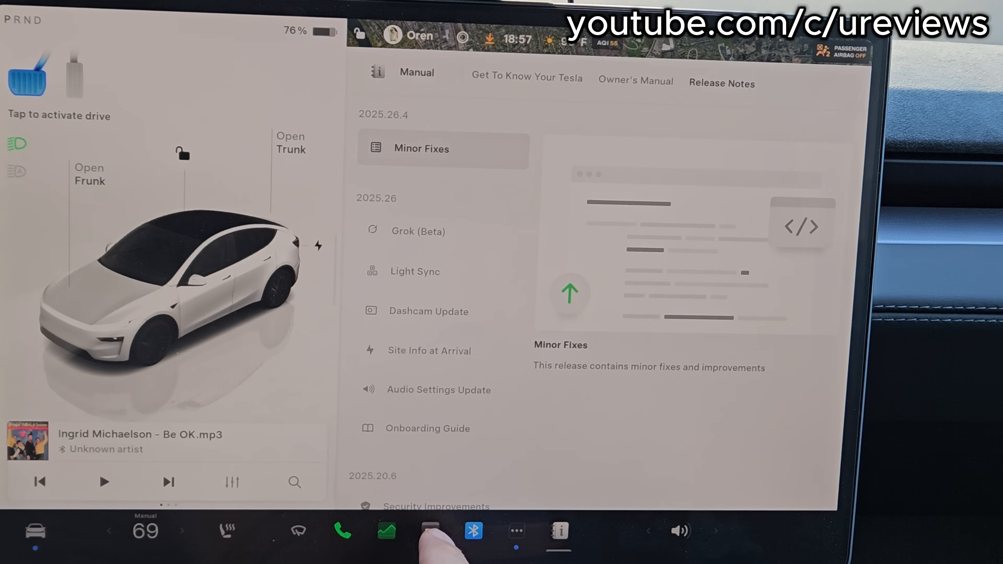
pyautogui.moveTo(428, 544)
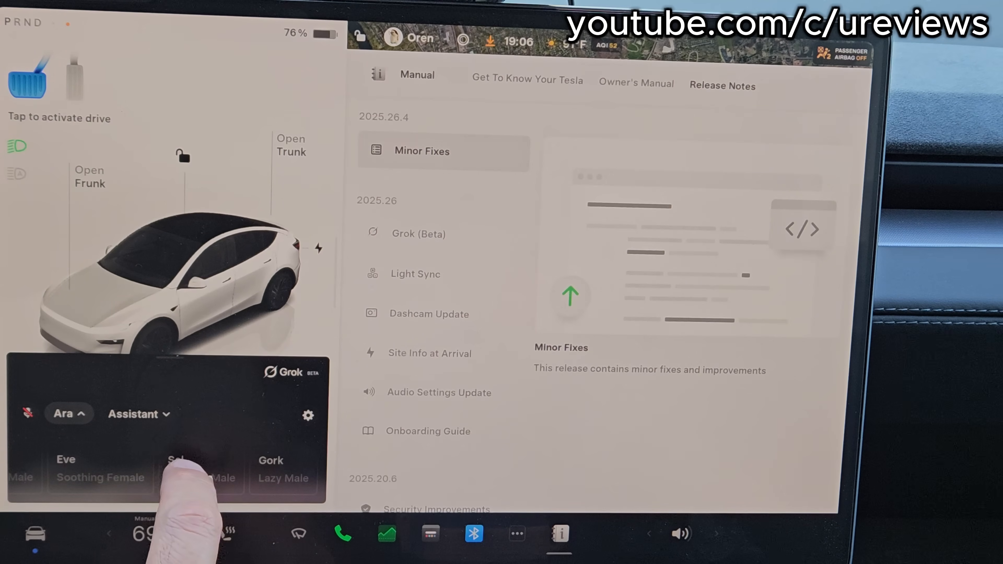
# Step: Set the assistant voice to Sal and bring up the Grok mode list
pyautogui.click(185, 467)
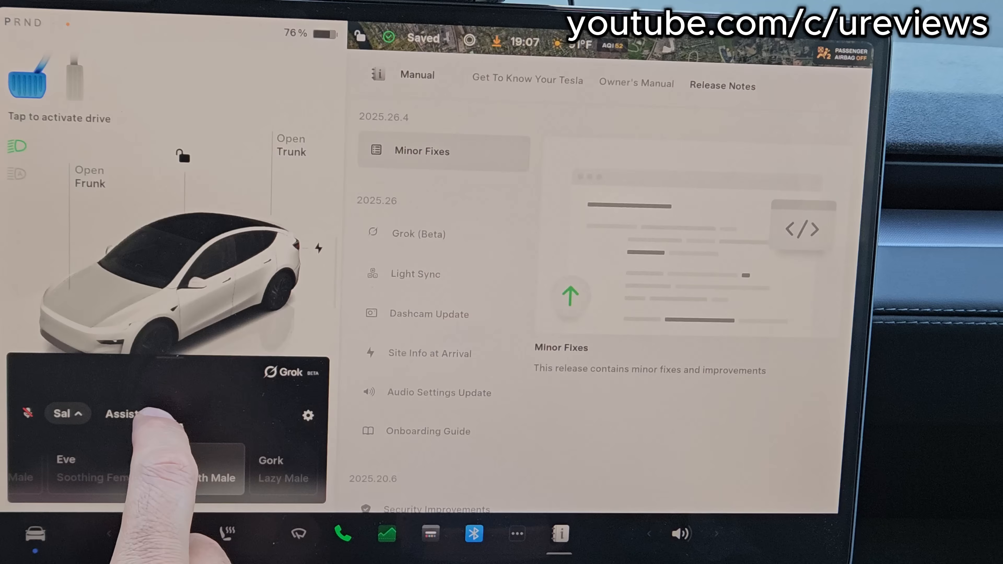
pyautogui.click(125, 413)
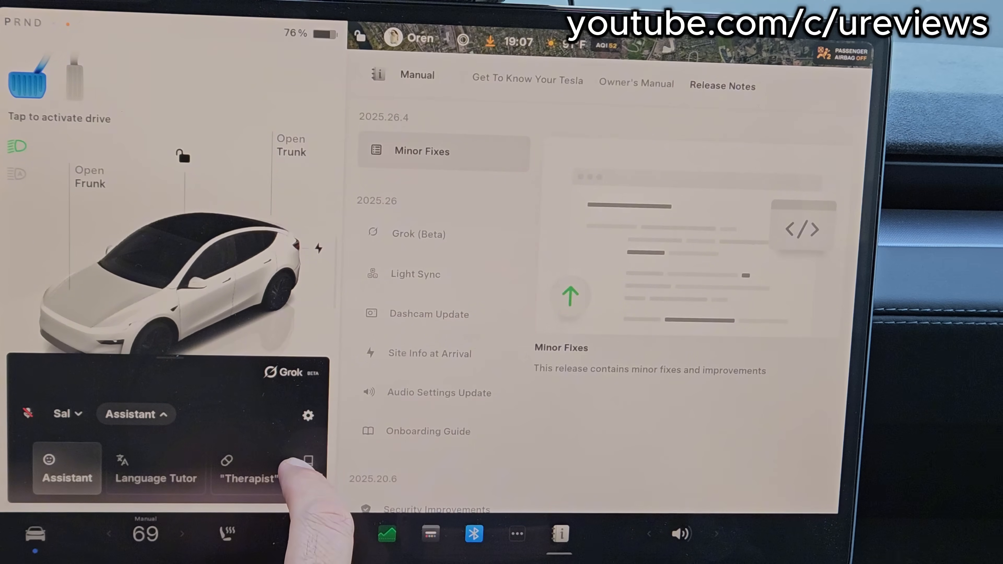
# Step: Switch Grok from Assistant to Language Tutor mode, keeping the Sal voice
pyautogui.hscroll(3)
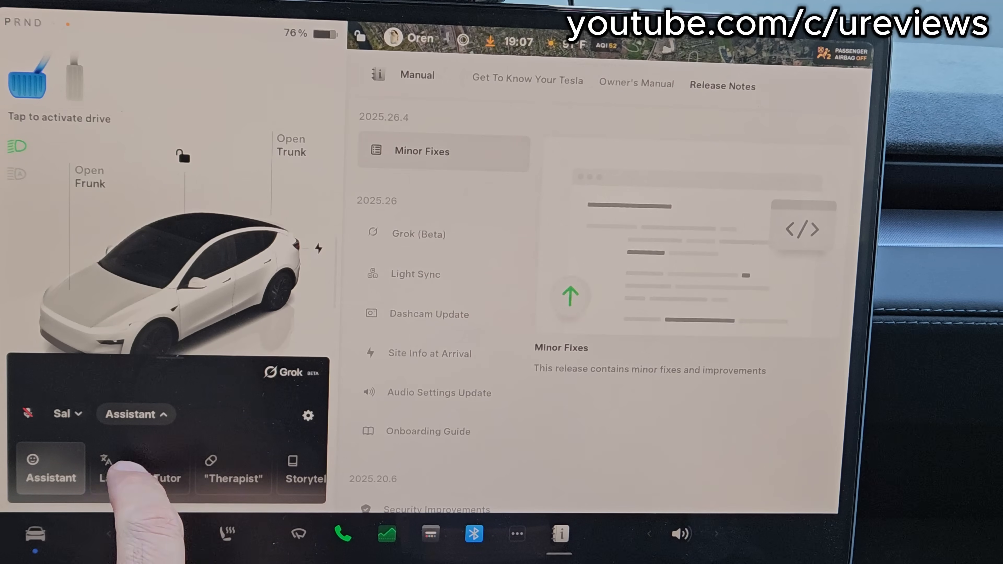
pyautogui.click(139, 470)
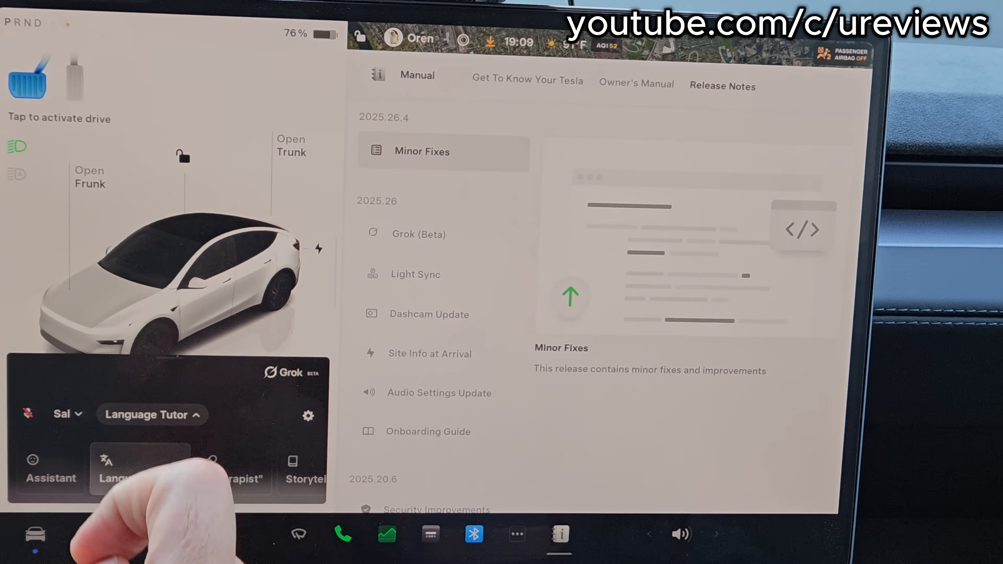
# Step: Bring up Grok Settings showing NSFW, Kids Mode and location-data toggles
pyautogui.click(308, 416)
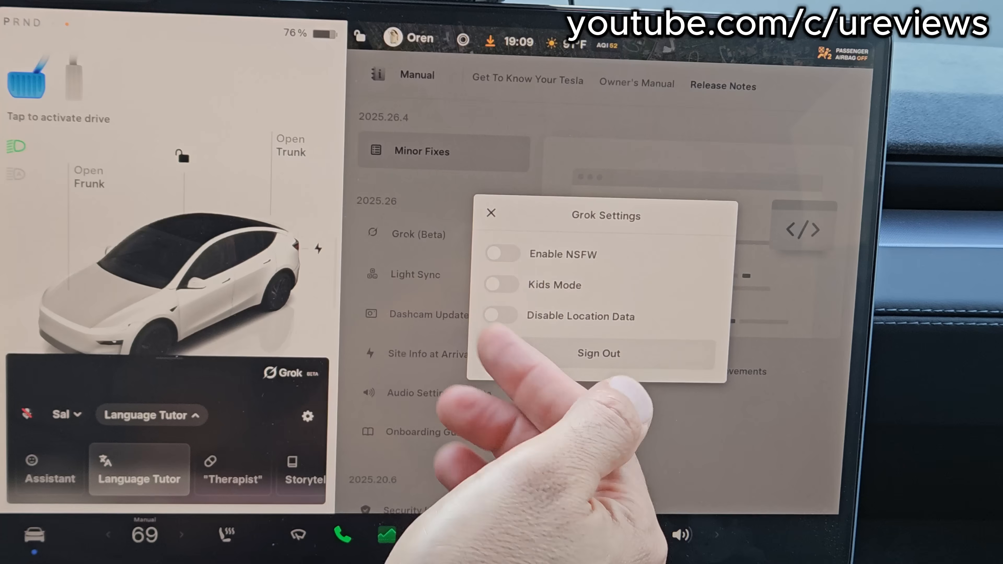
# Step: Toggle the NSFW and Kids Mode options, leaving Kids Mode switched off
pyautogui.click(501, 254)
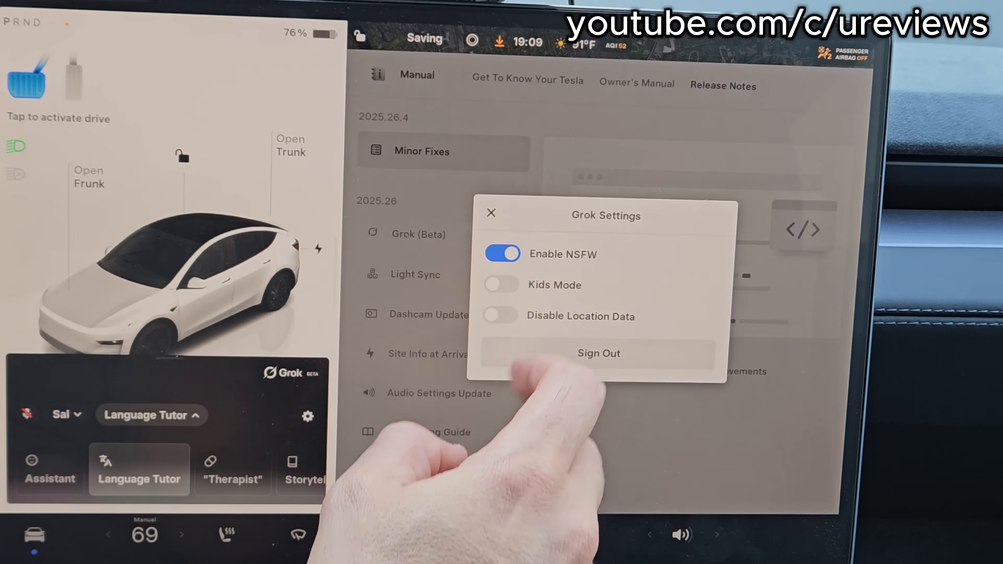
pyautogui.click(500, 285)
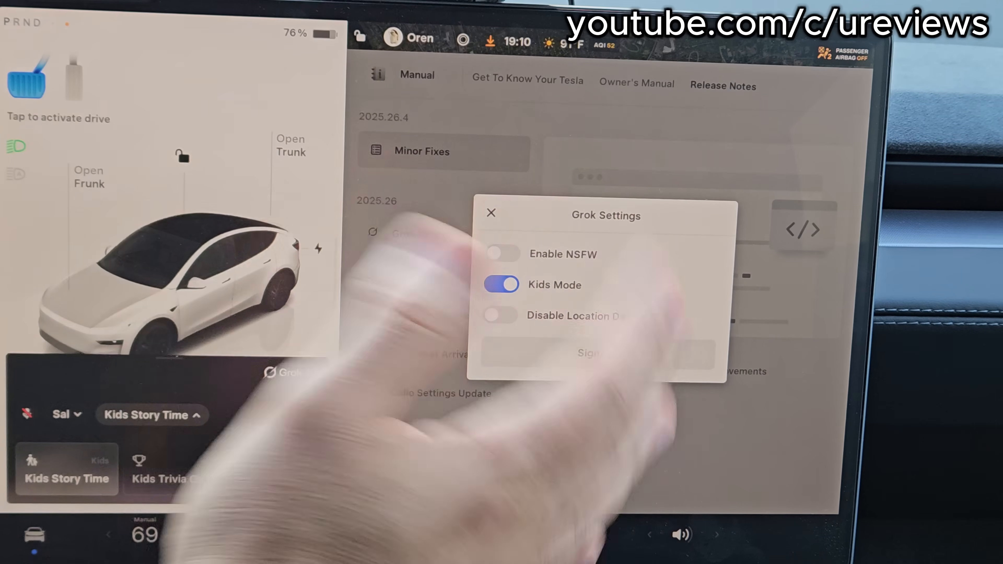
pyautogui.click(501, 284)
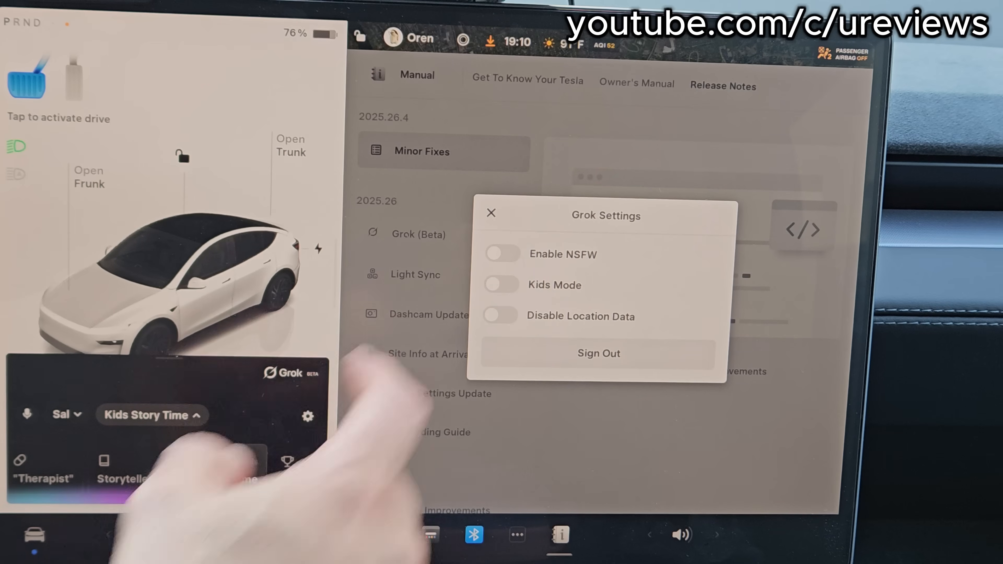
# Step: Close Grok Settings and show the available assistant voices to pick Ara
pyautogui.click(490, 213)
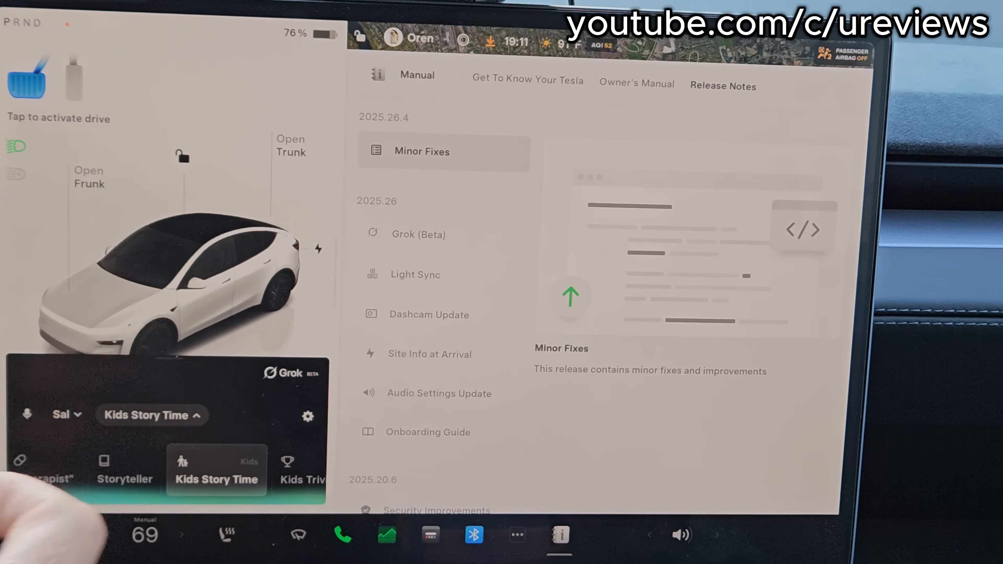
pyautogui.click(61, 414)
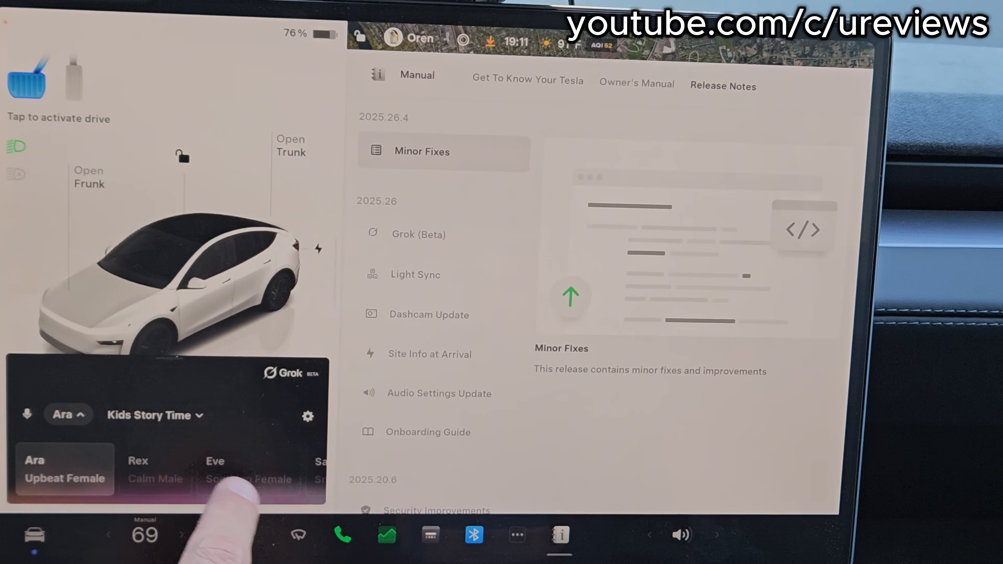
# Step: Set the assistant mode to Grok "Doc" with the Ara voice
pyautogui.click(62, 414)
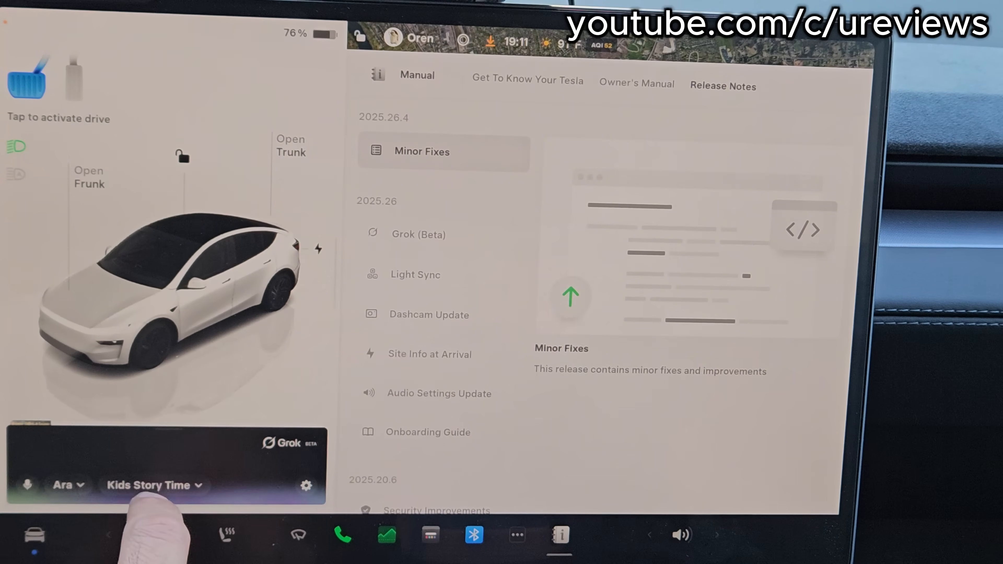
pyautogui.click(152, 484)
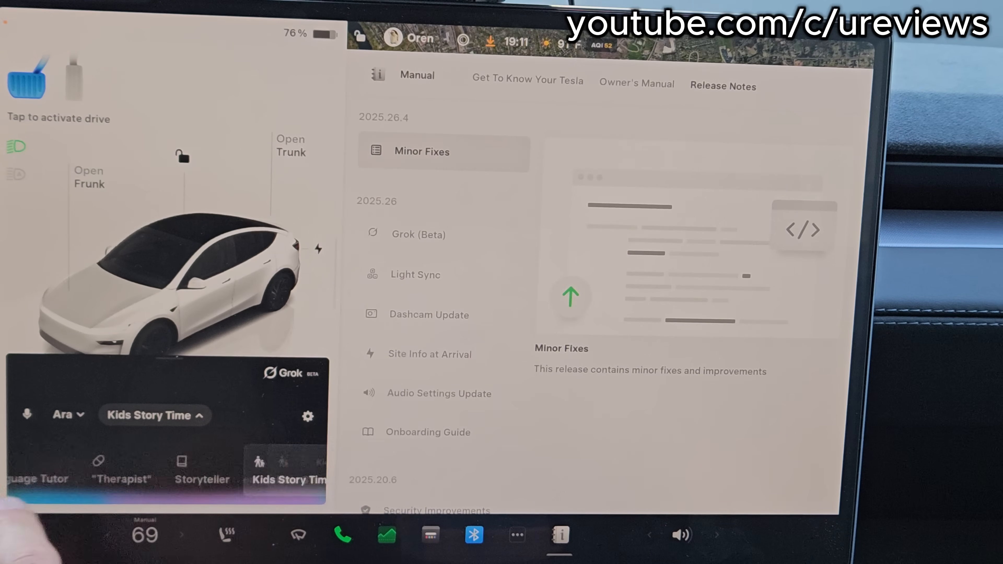
pyautogui.hscroll(3)
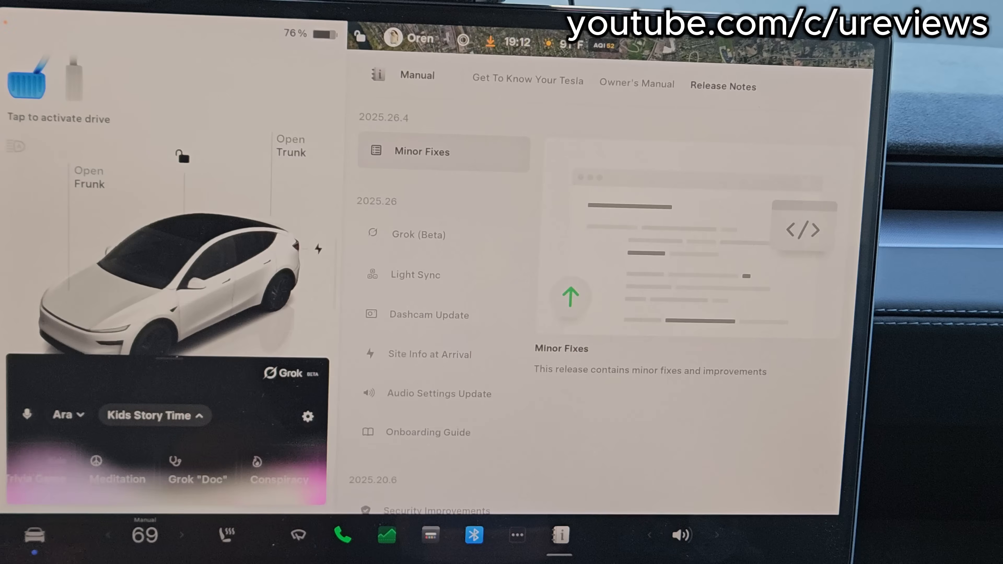
pyautogui.click(197, 470)
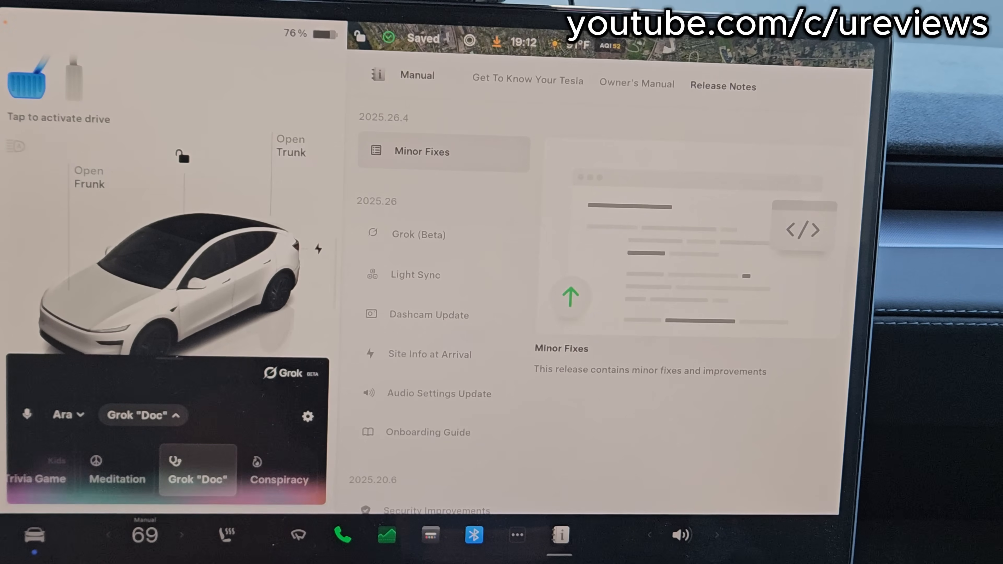